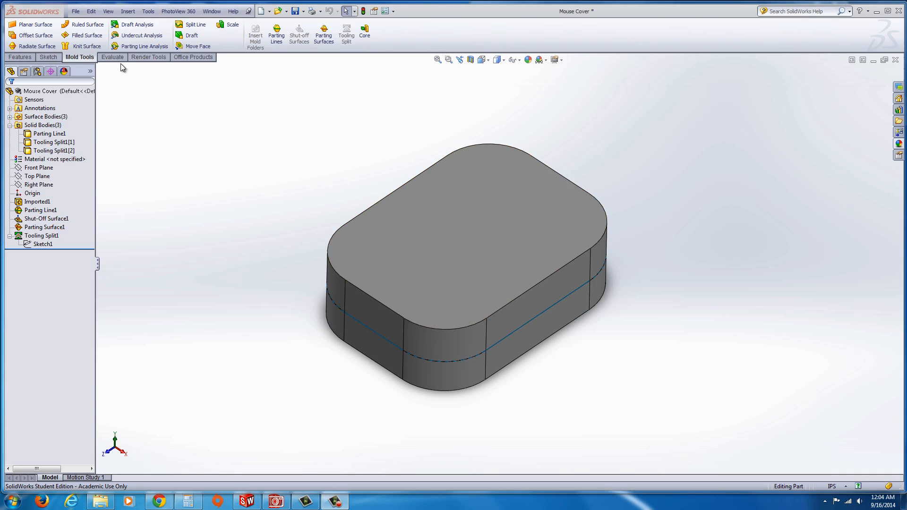
mouse_move(210, 88)
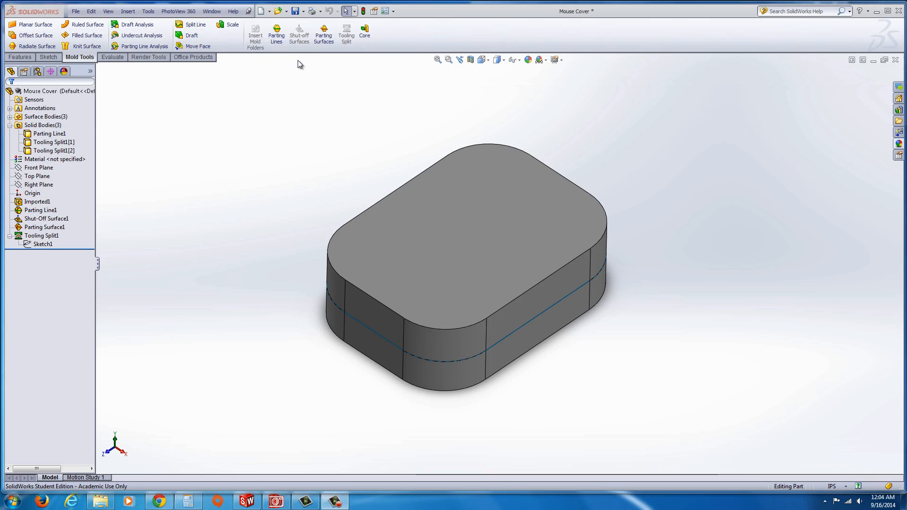
mouse_move(278, 143)
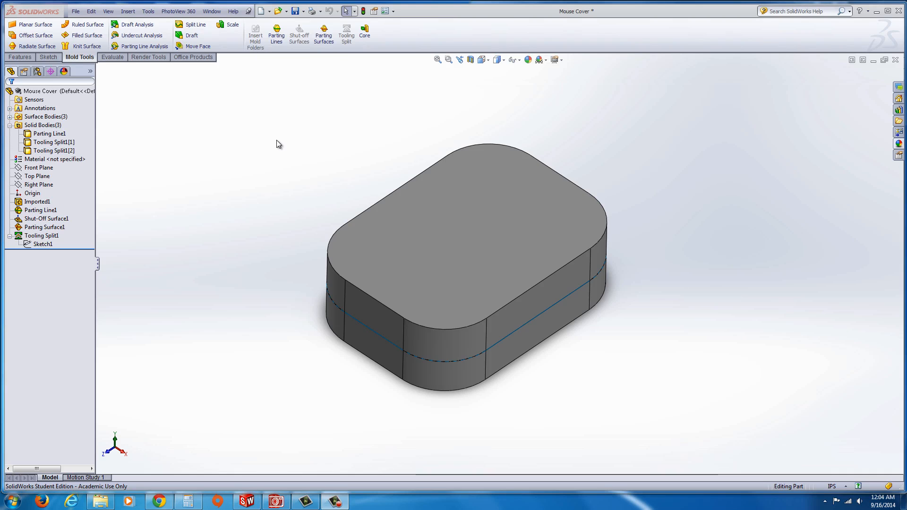
mouse_move(346, 32)
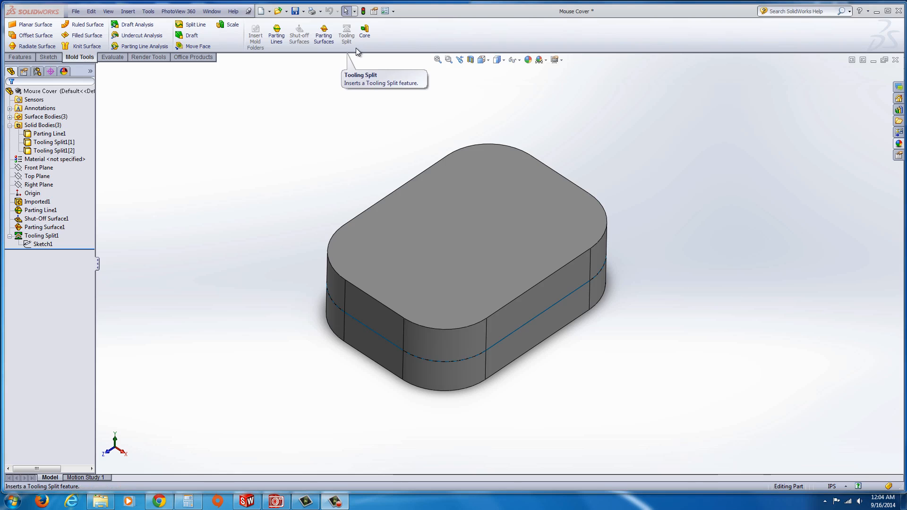
mouse_move(66, 188)
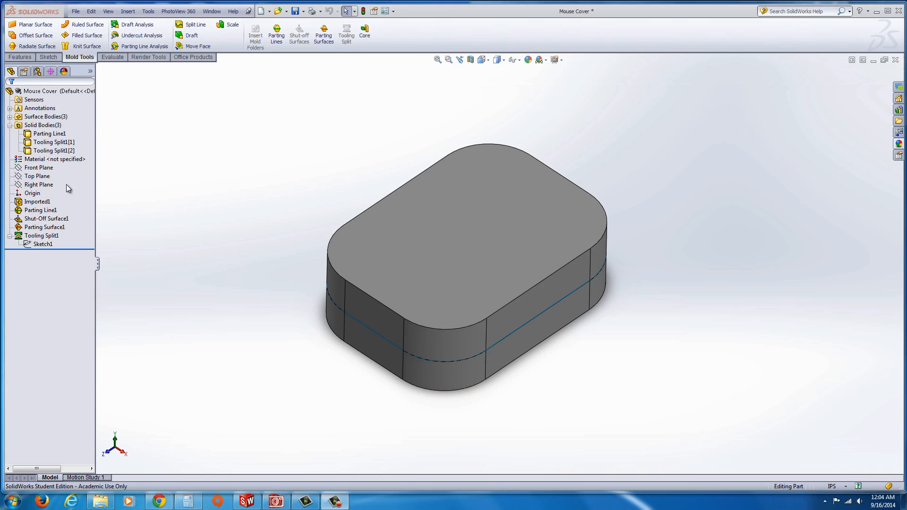
Step: Isolate the first mold block, Tooling Split1[1], to view its impression alone
click(49, 134)
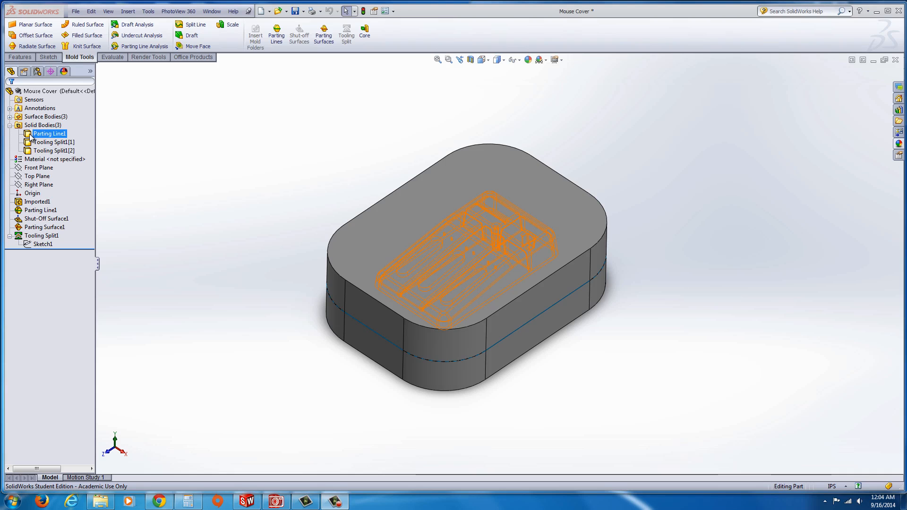
right_click(53, 150)
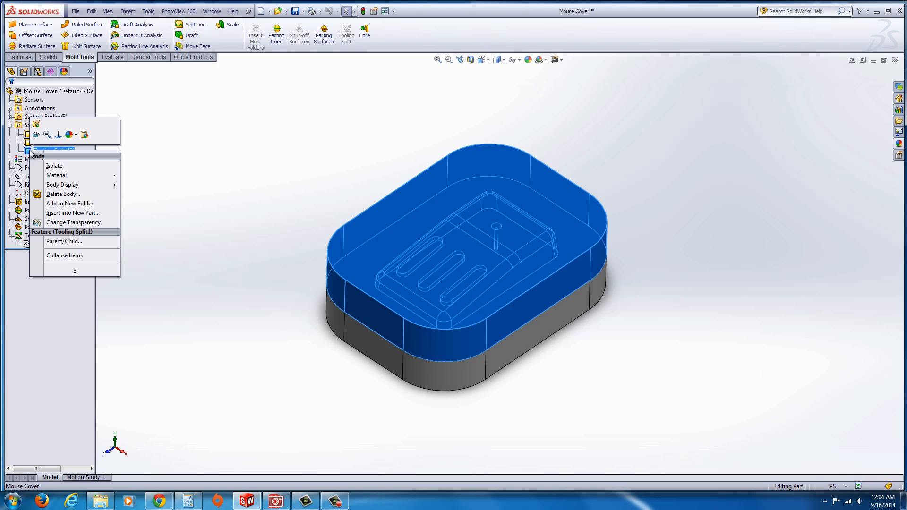
click(54, 165)
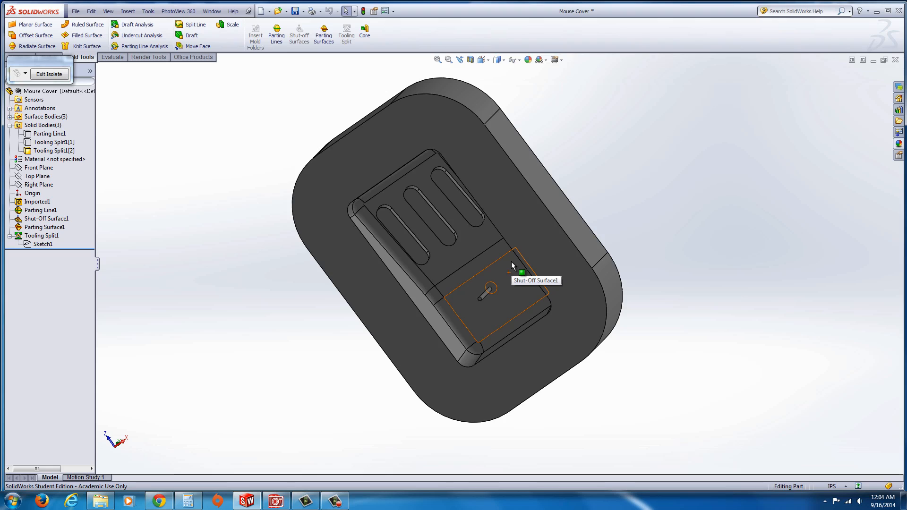
mouse_move(518, 272)
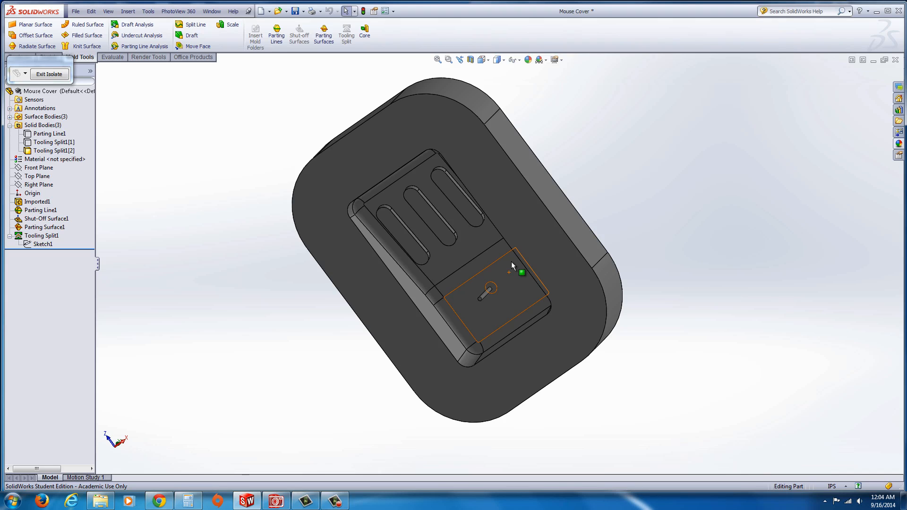
Step: Exit isolate, then isolate the second block, Tooling Split1[2], and inspect it
click(48, 74)
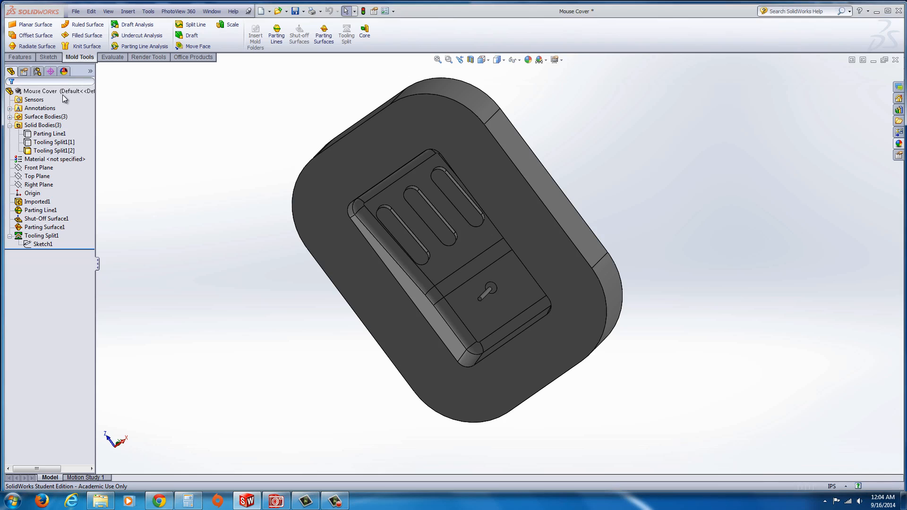
right_click(52, 142)
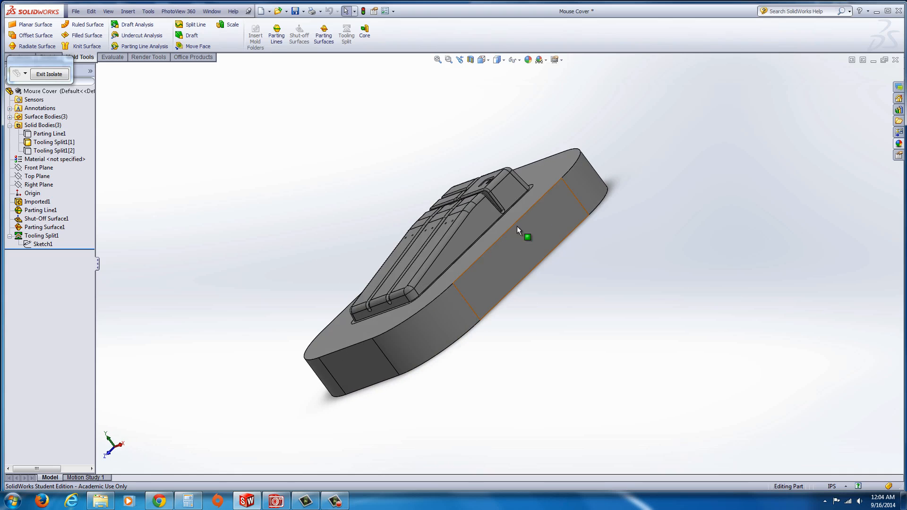
right_click(49, 133)
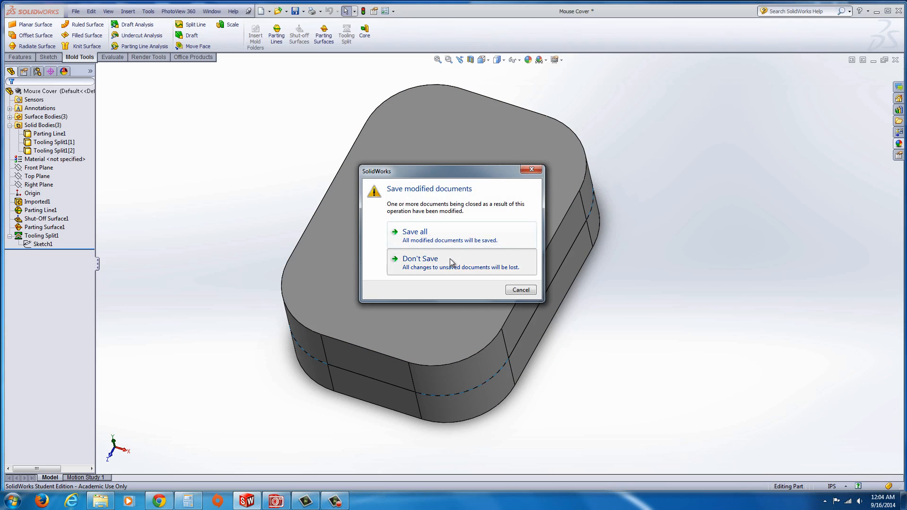
Step: Discard the mold changes and reopen Mouse Cover from recent documents, declining FeatureWorks recognition
click(420, 259)
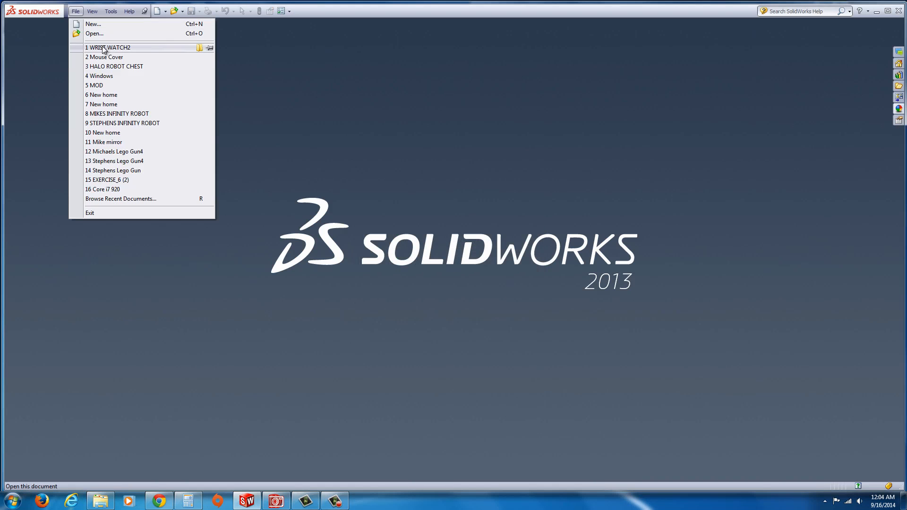
click(107, 48)
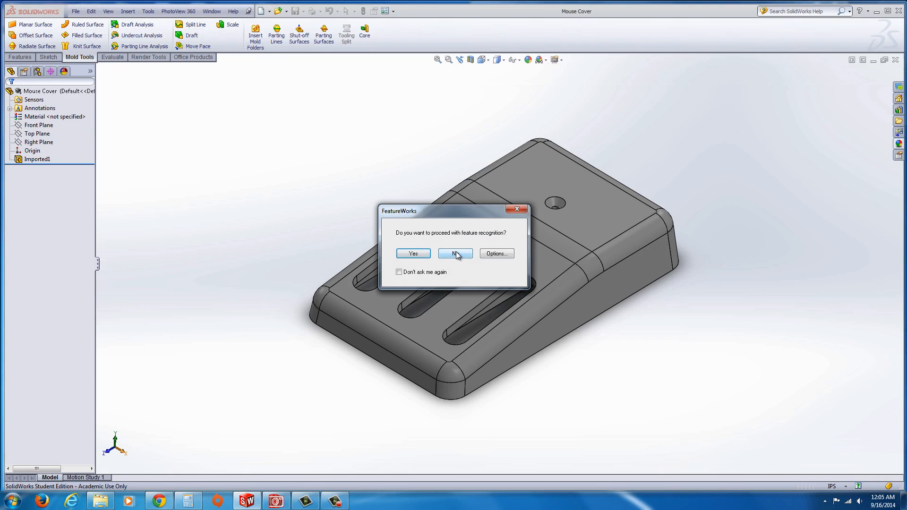
click(455, 253)
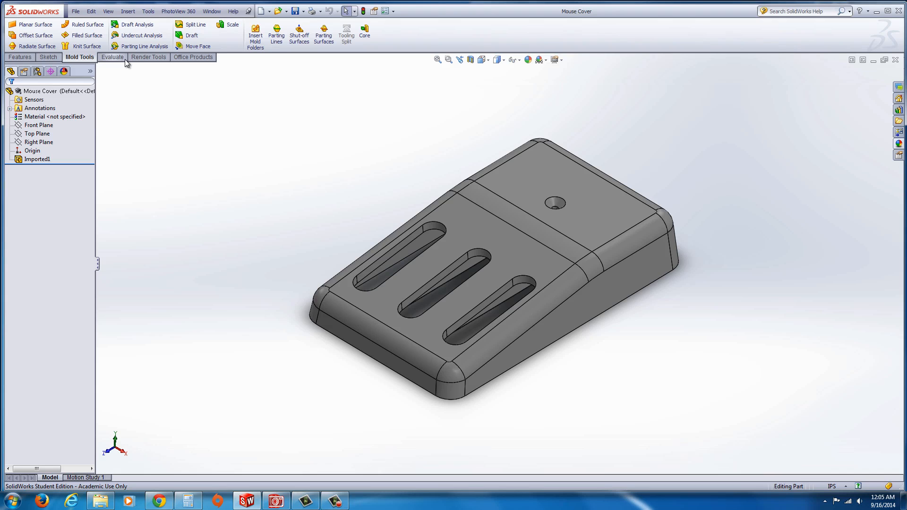
mouse_move(101, 61)
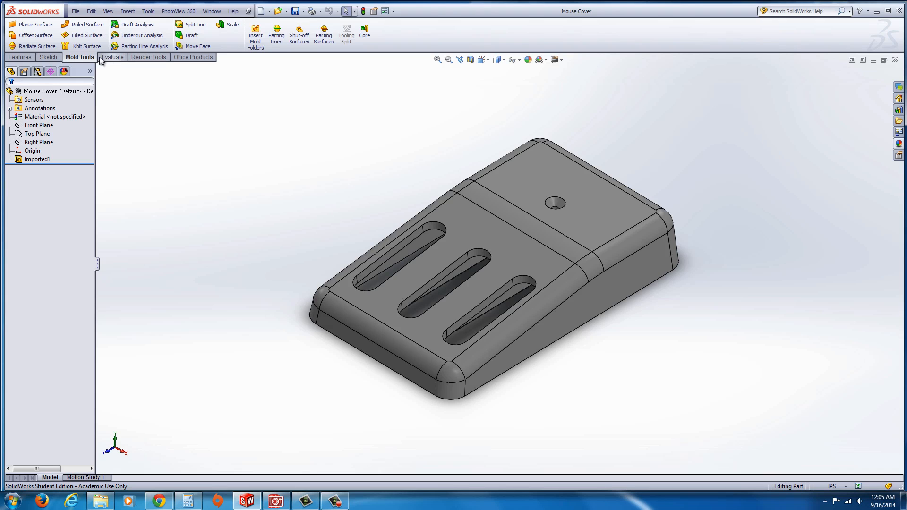
right_click(110, 57)
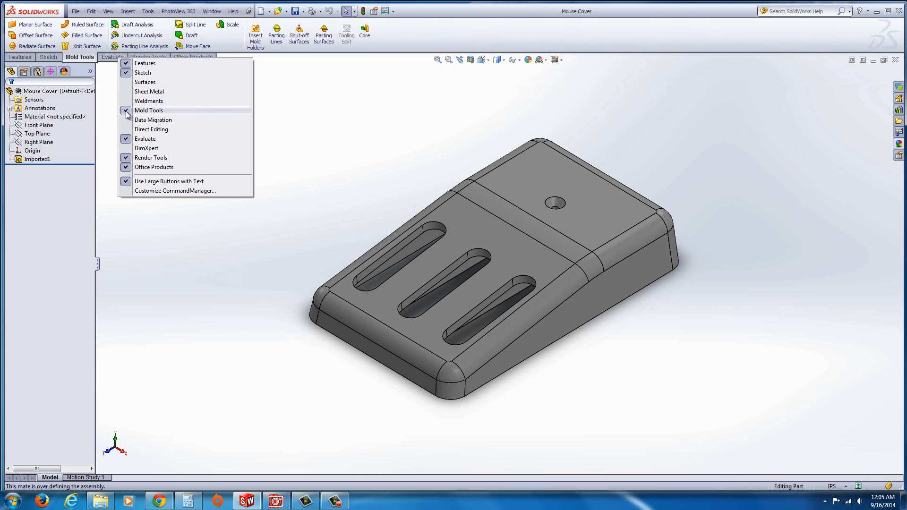
click(148, 111)
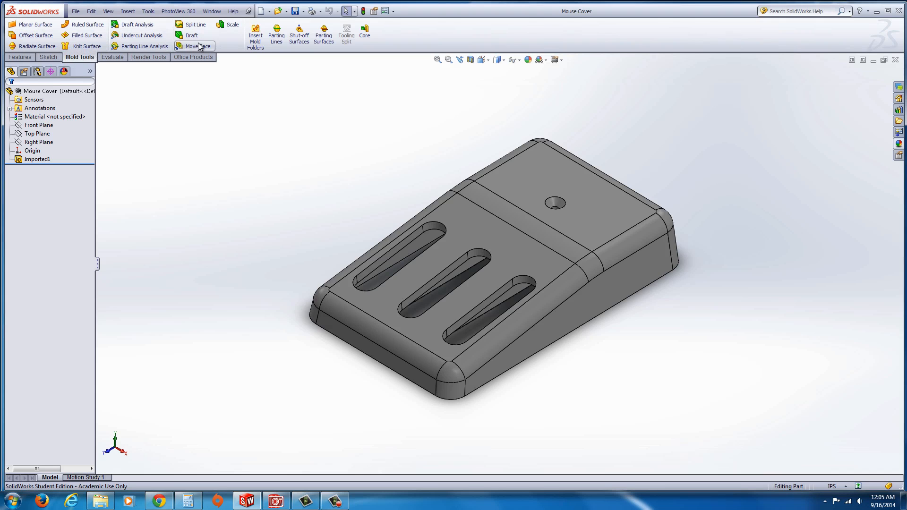
mouse_move(255, 35)
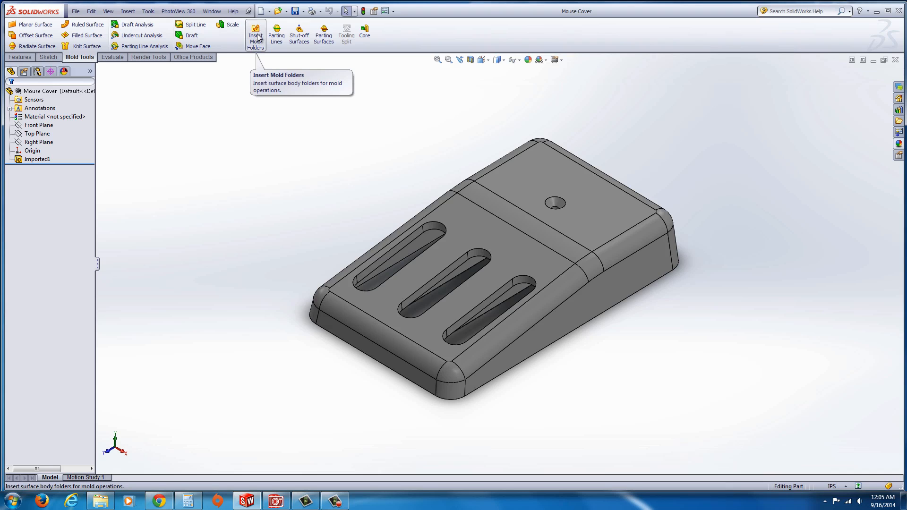
mouse_move(232, 25)
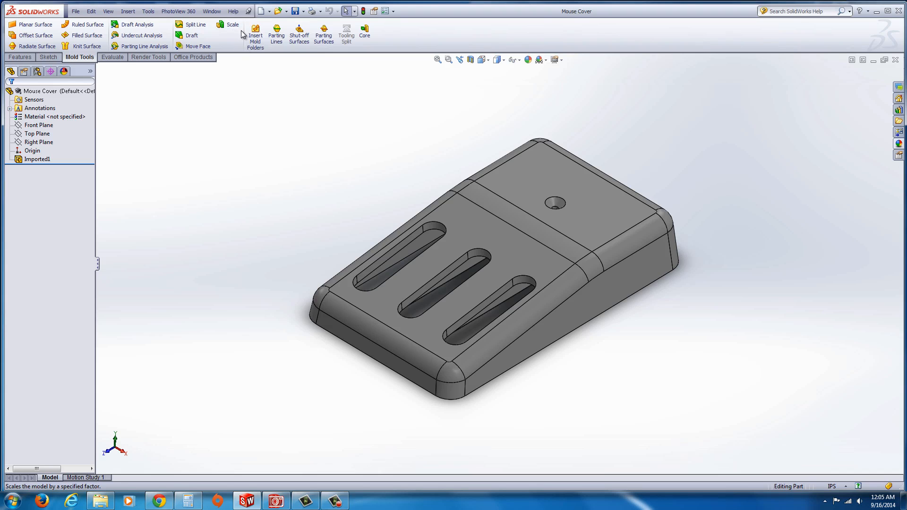
mouse_move(255, 34)
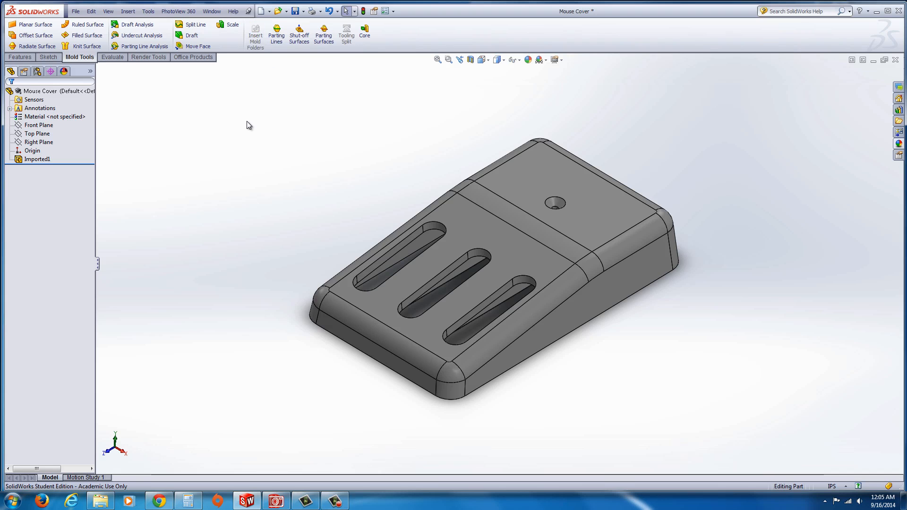
mouse_move(277, 56)
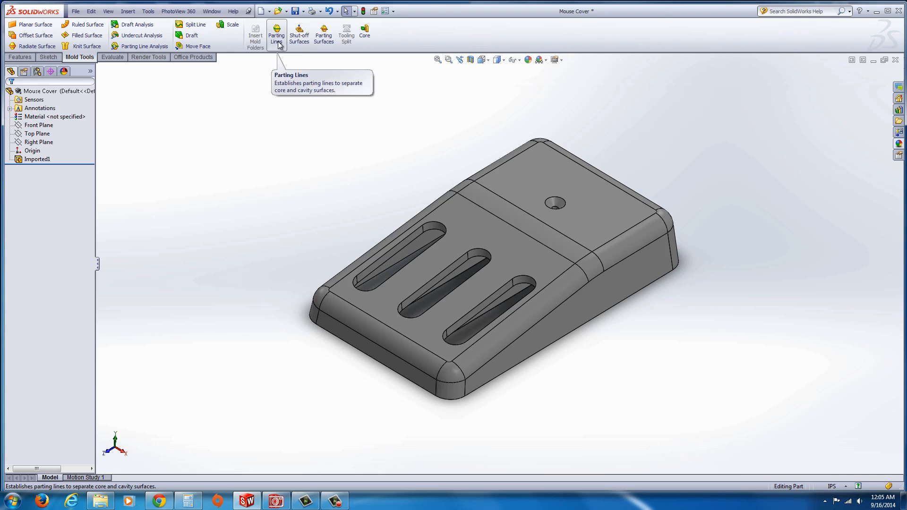
Step: Create a parting line using the top face as pull direction after draft analysis
click(275, 33)
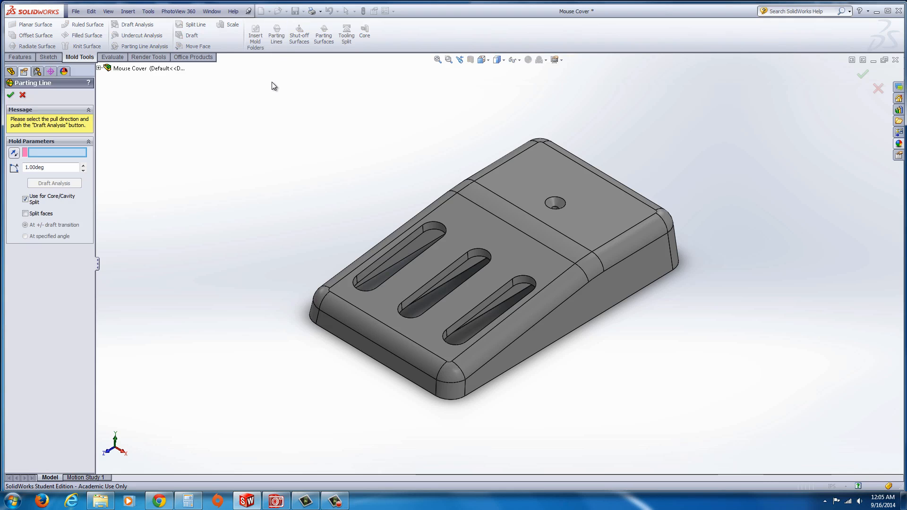
mouse_move(56, 170)
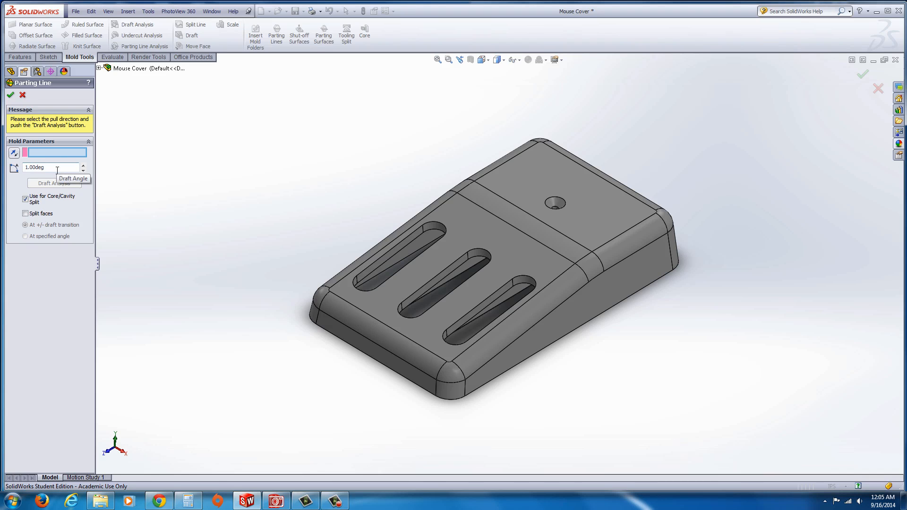
mouse_move(46, 152)
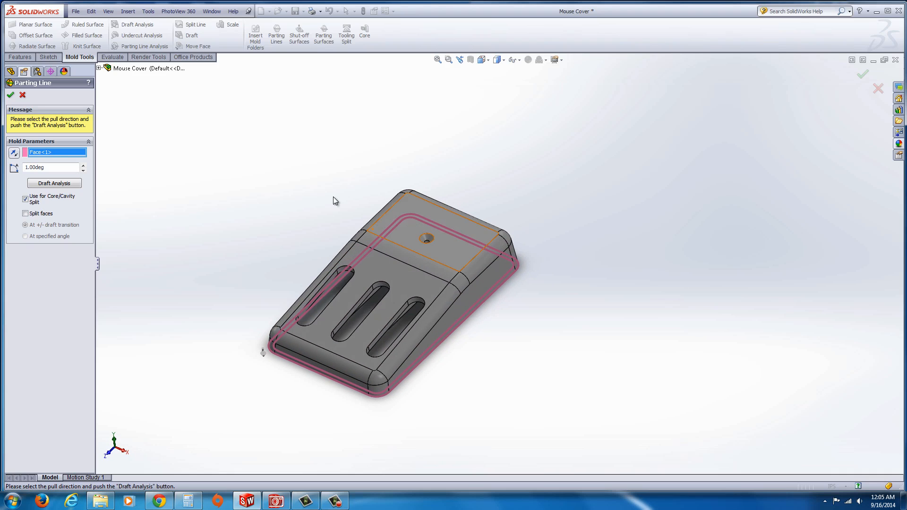
click(54, 182)
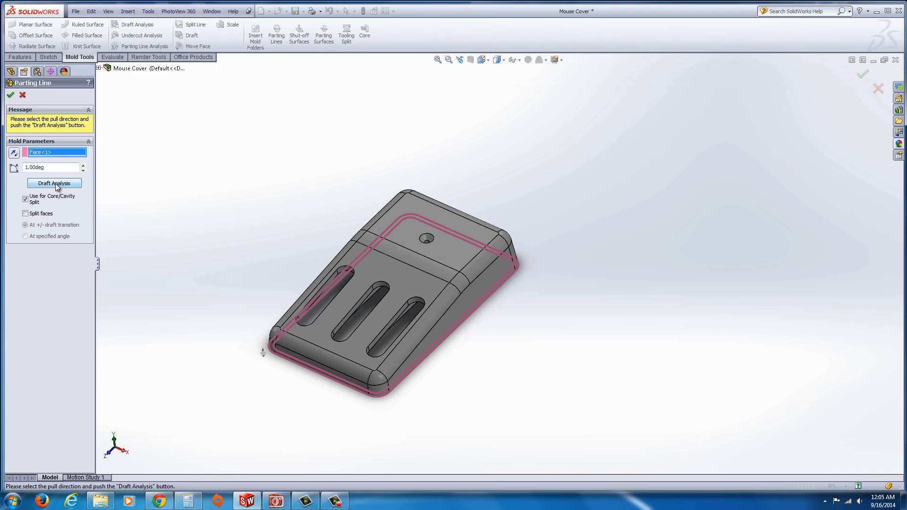
click(53, 183)
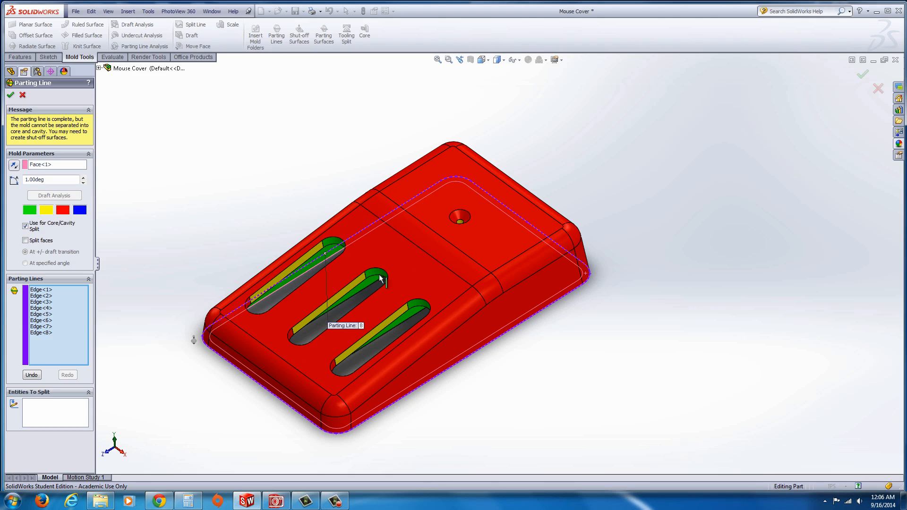
mouse_move(340, 298)
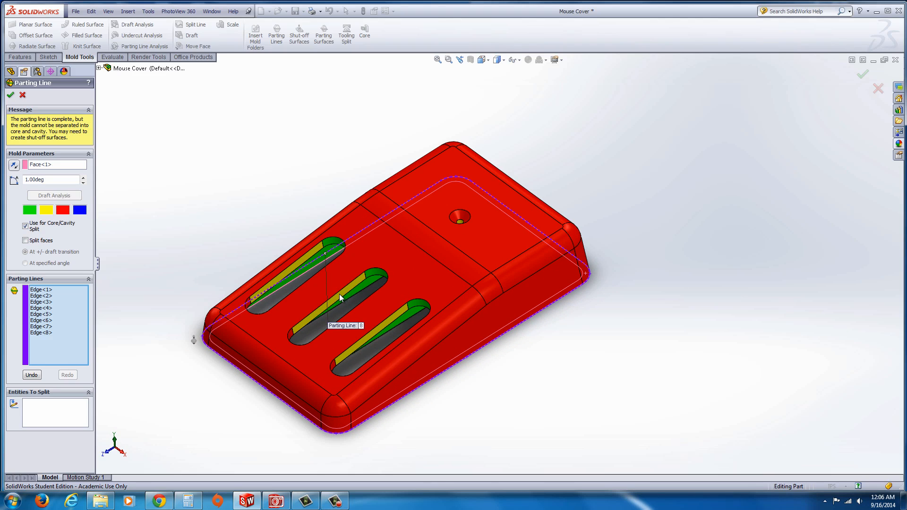
mouse_move(335, 299)
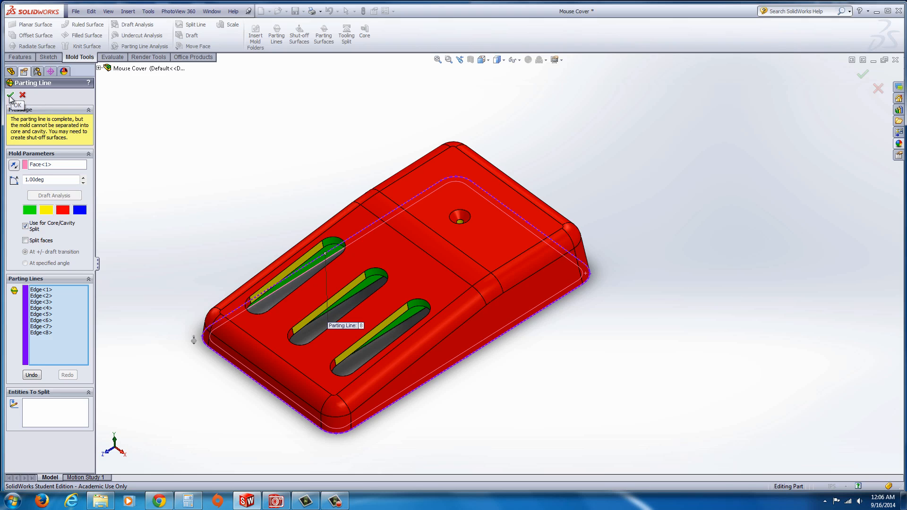
click(9, 96)
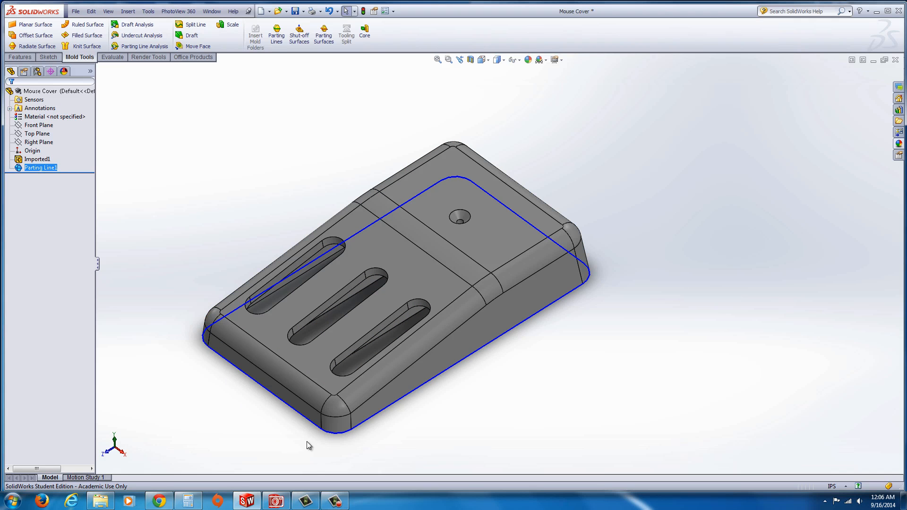
mouse_move(345, 150)
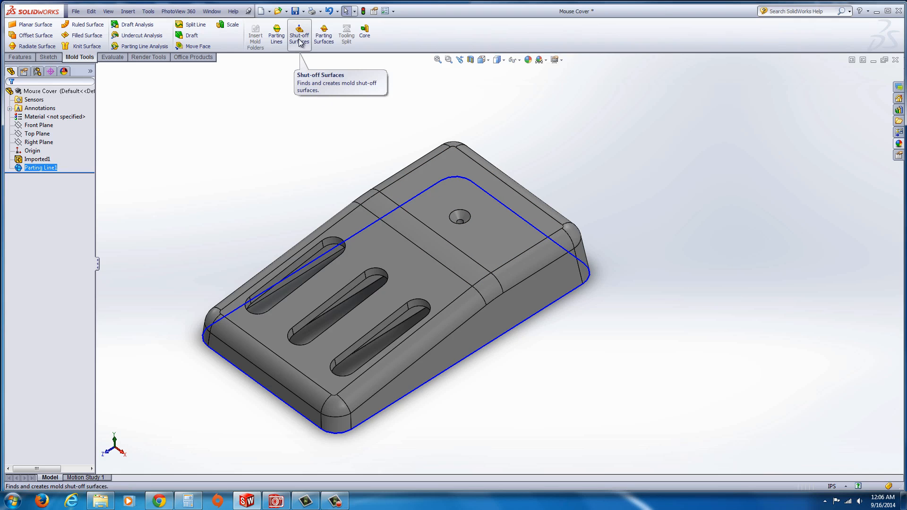
mouse_move(276, 35)
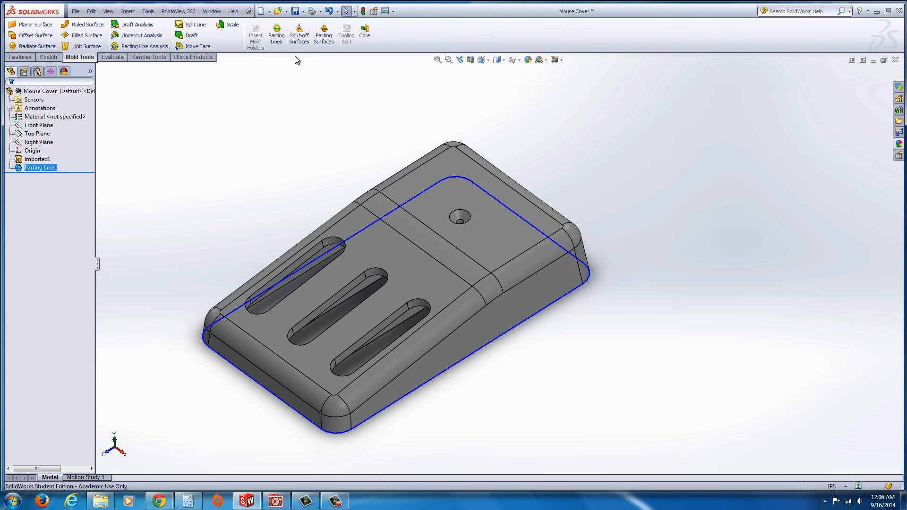
Step: Start Shut-off Surfaces so the slot and hole loops are detected as separable
click(299, 34)
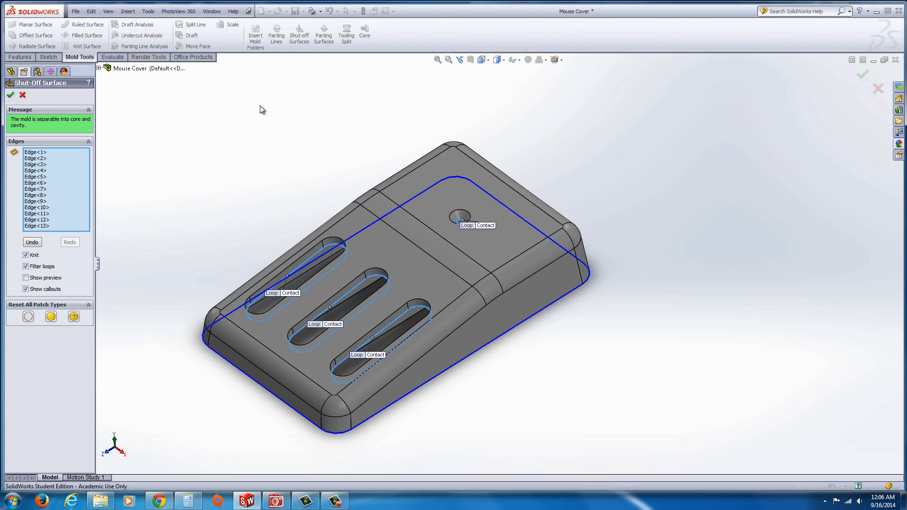
mouse_move(413, 208)
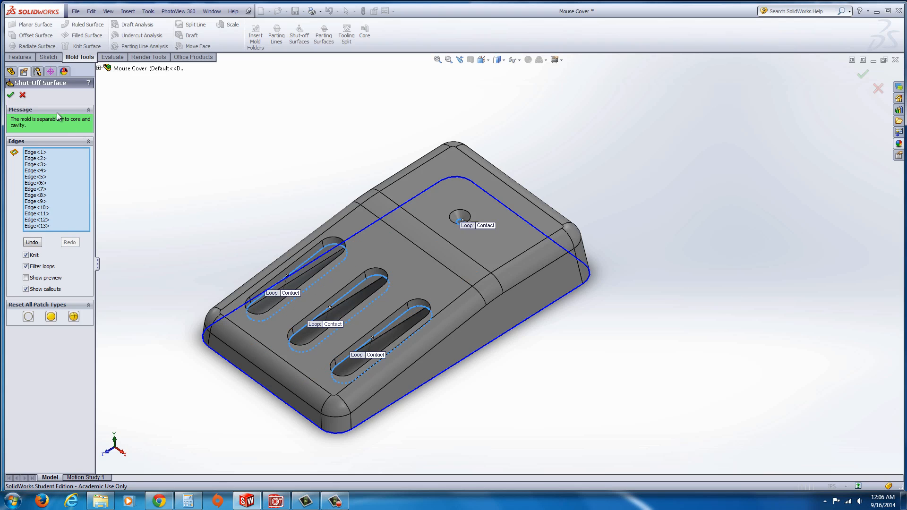
Step: Accept Shut-Off Surface1 and add a perpendicular-to-pull parting surface 0.52in wide
click(10, 95)
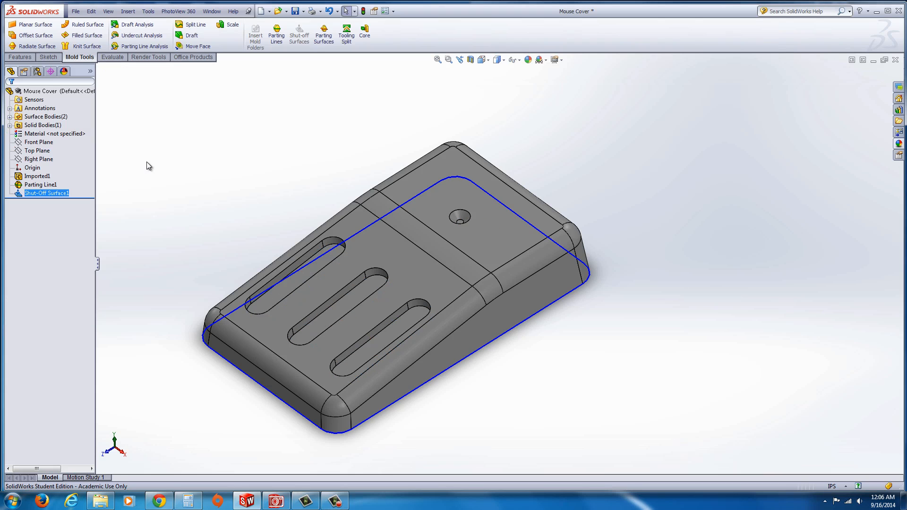
mouse_move(211, 248)
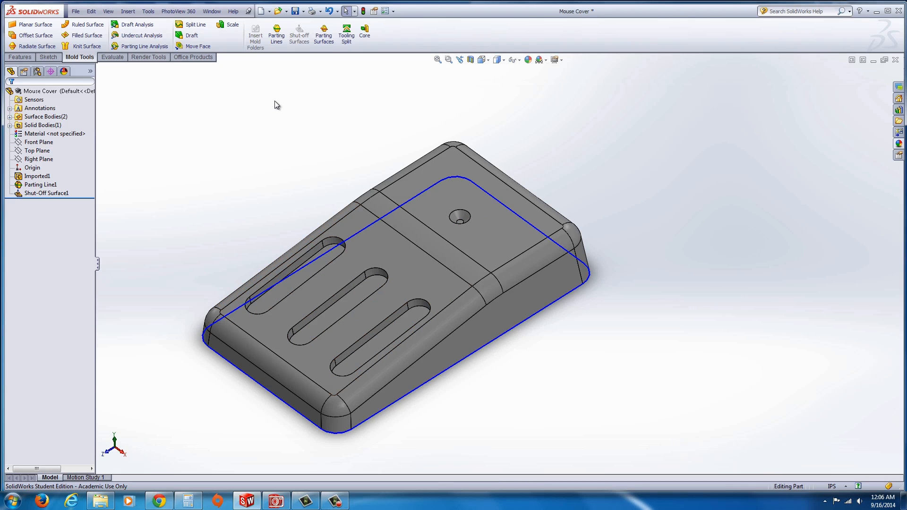
mouse_move(323, 33)
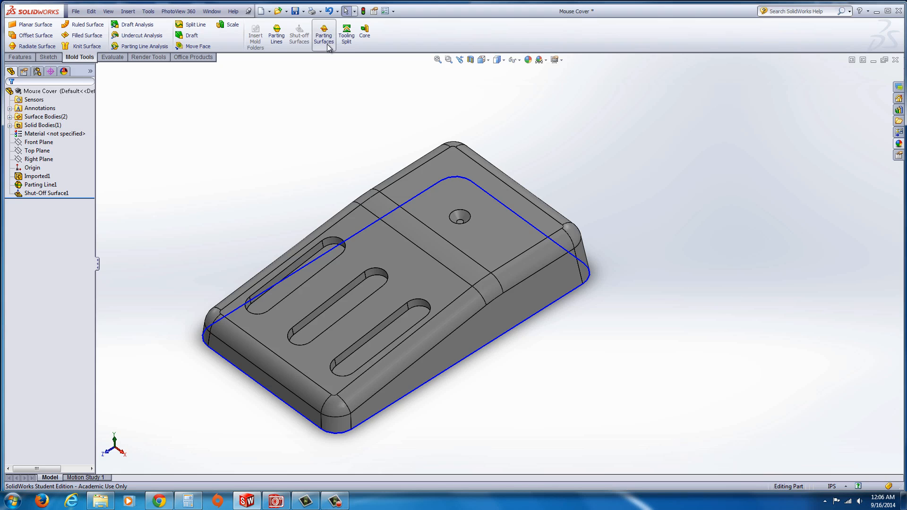
mouse_move(324, 35)
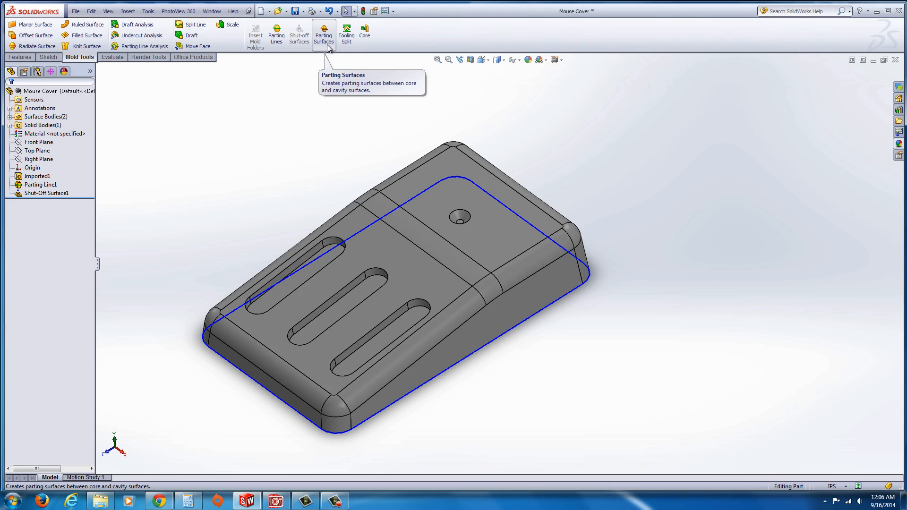
click(324, 33)
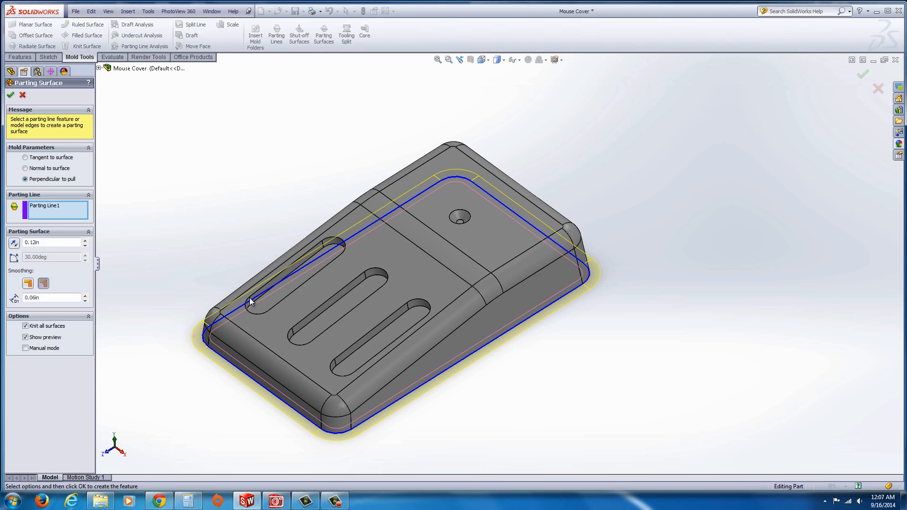
mouse_move(510, 215)
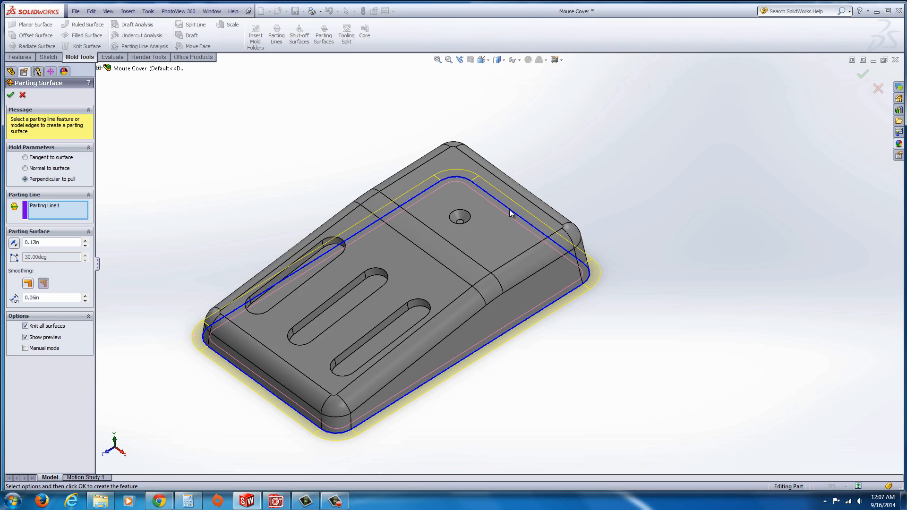
mouse_move(112, 232)
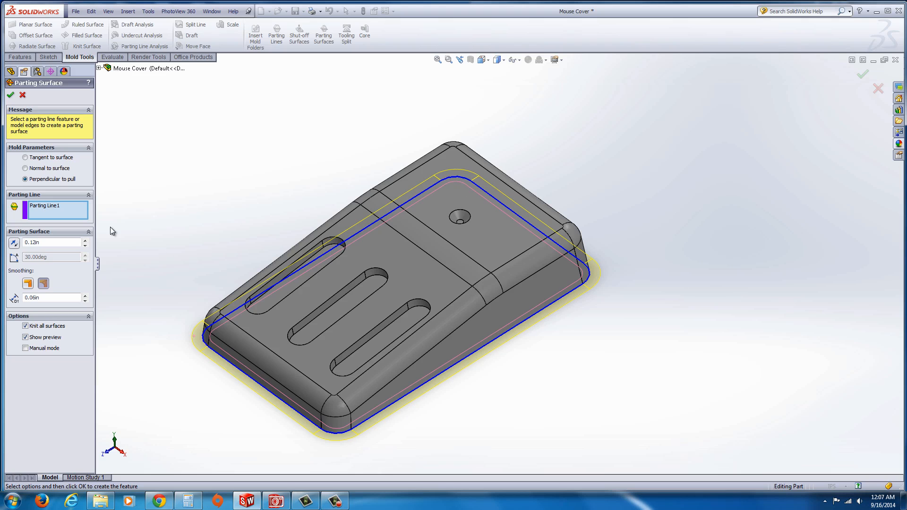
text(0.52in)
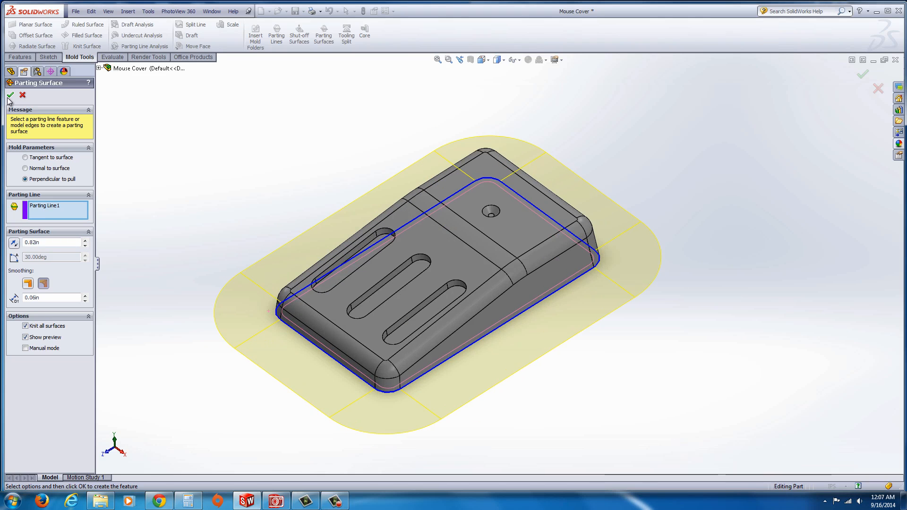
click(9, 95)
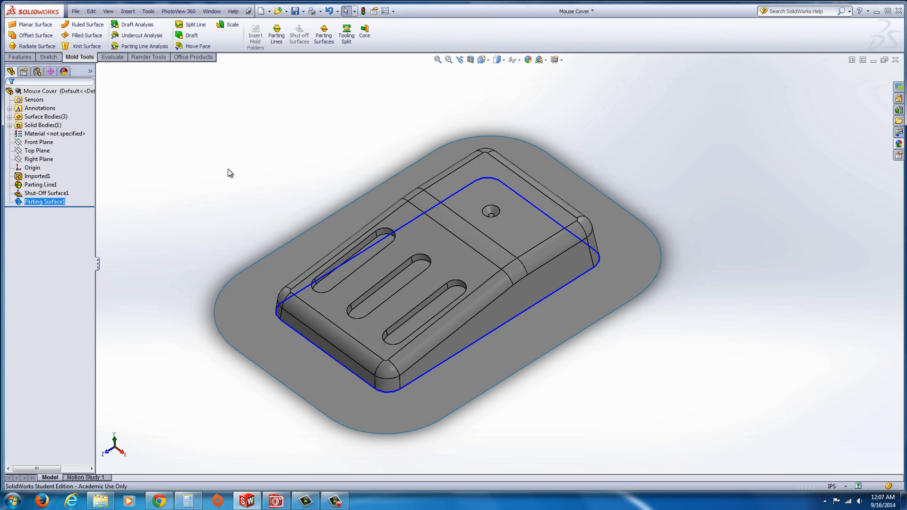
mouse_move(345, 35)
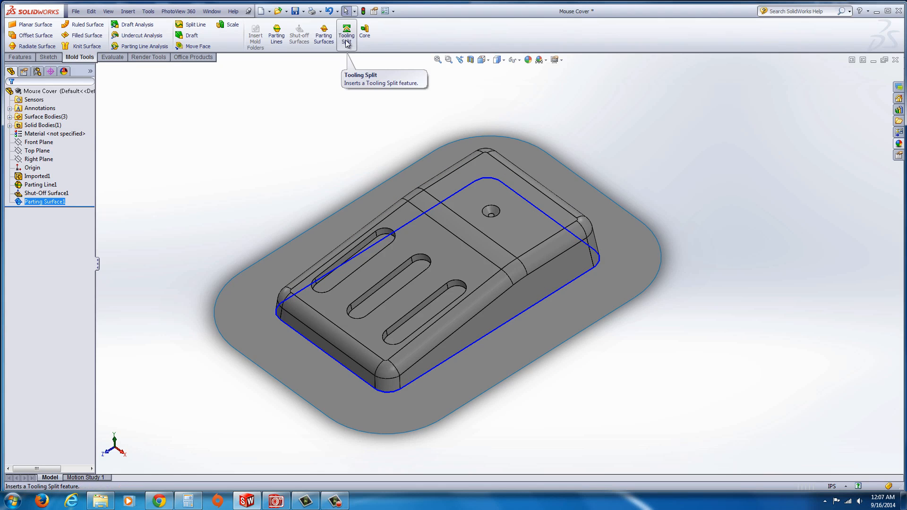
Step: Begin the tooling split on Parting Surface1 and convert its outer edge into sketch lines
click(345, 34)
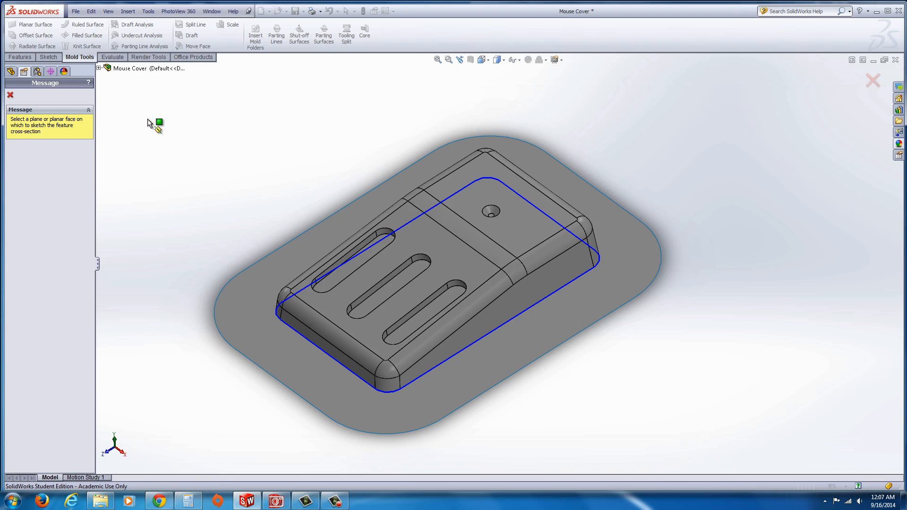
mouse_move(129, 141)
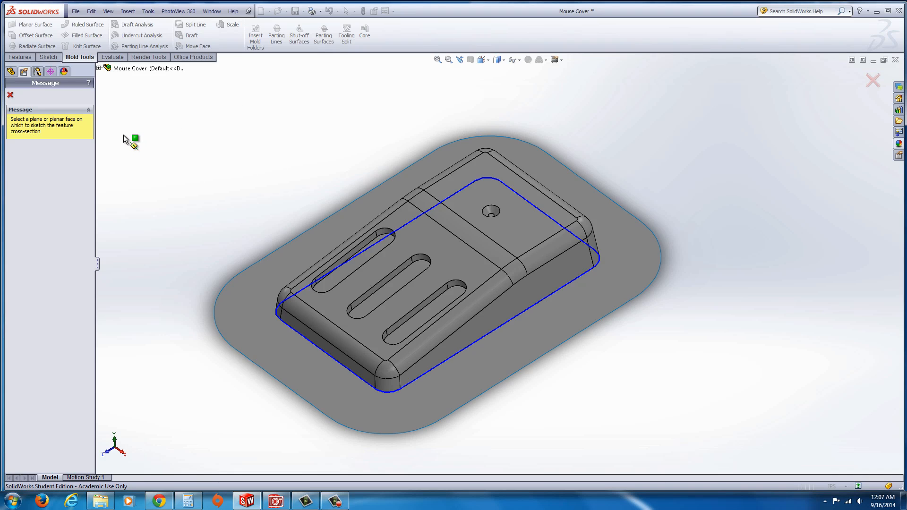
mouse_move(262, 294)
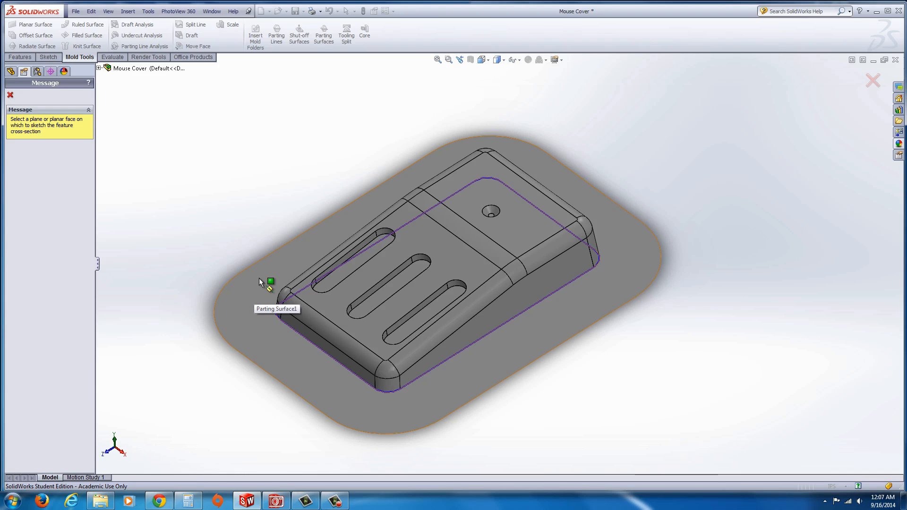
mouse_move(248, 296)
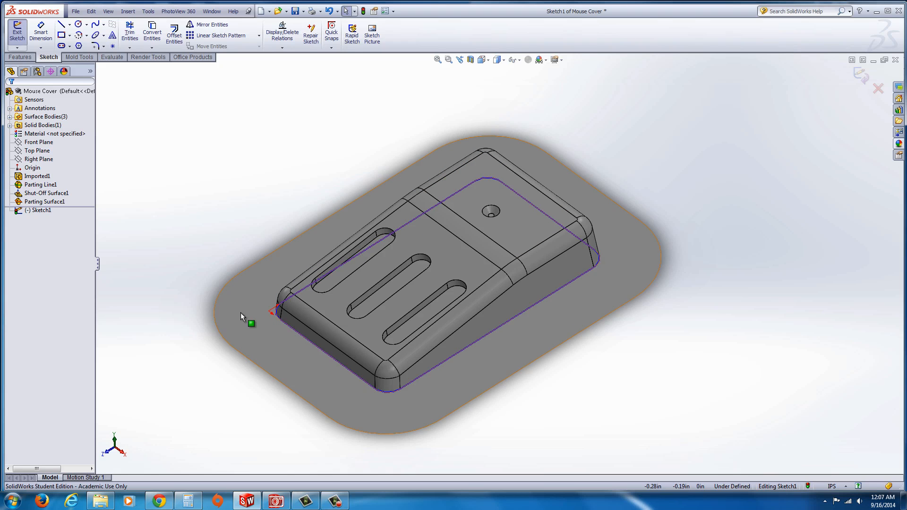
click(44, 201)
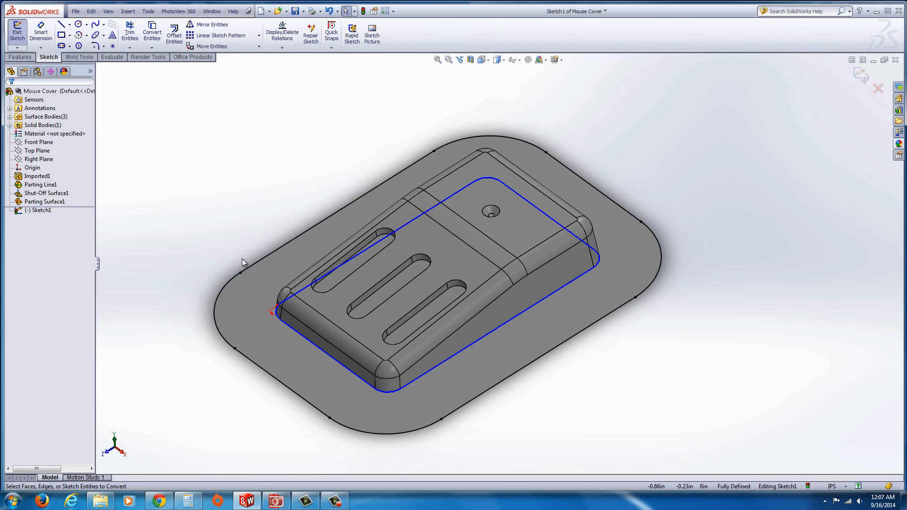
mouse_move(351, 441)
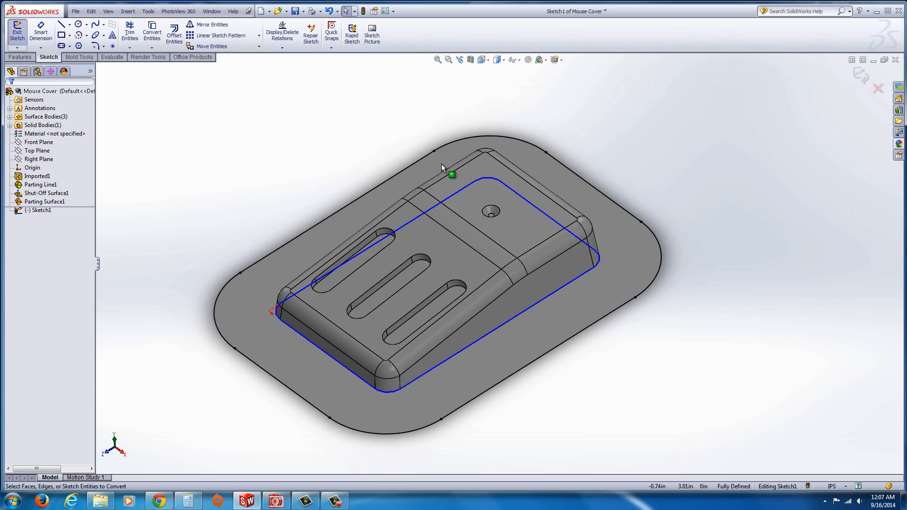
mouse_move(226, 284)
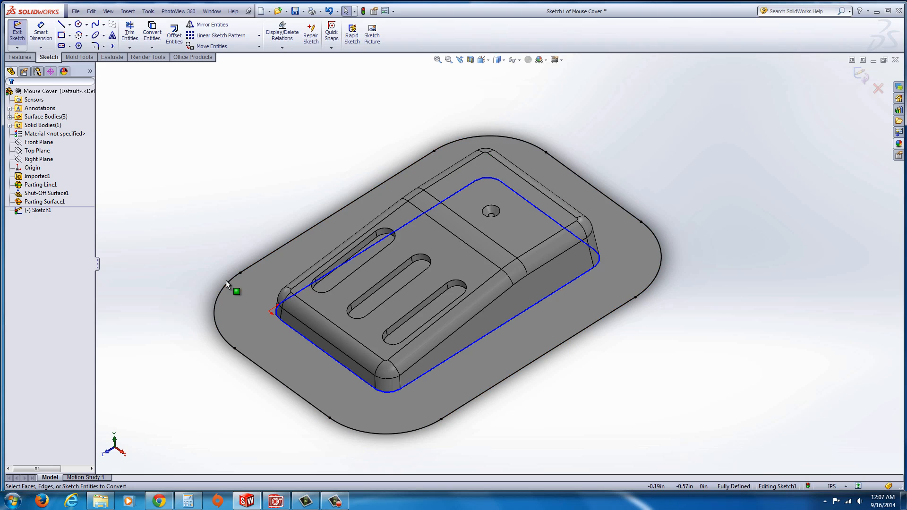
mouse_move(230, 267)
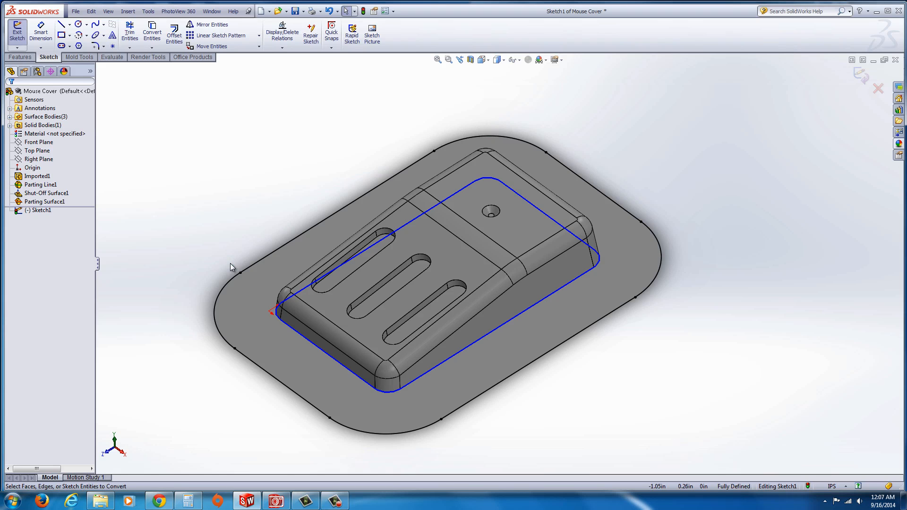
mouse_move(859, 76)
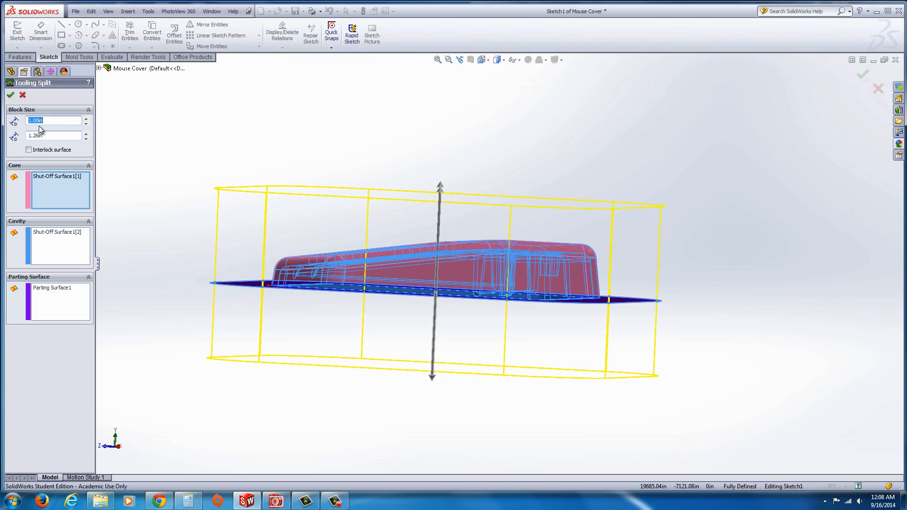
mouse_move(40, 136)
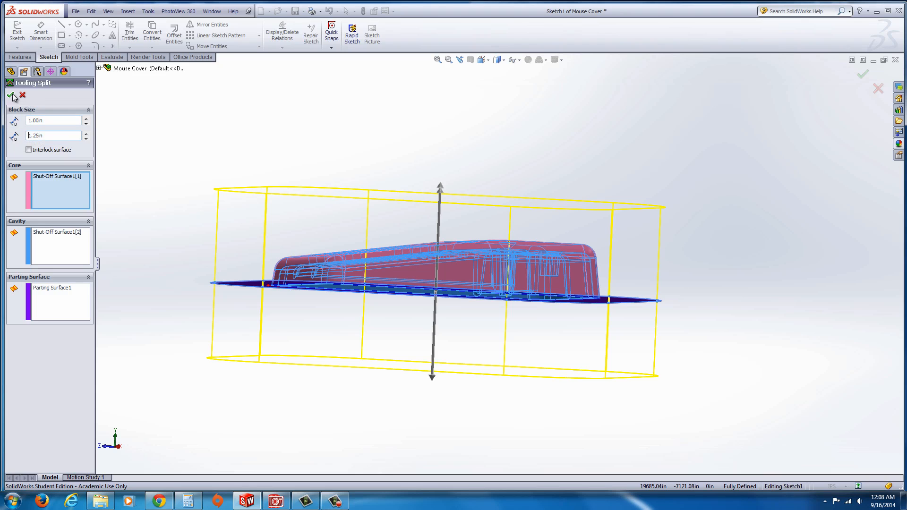
mouse_move(35, 277)
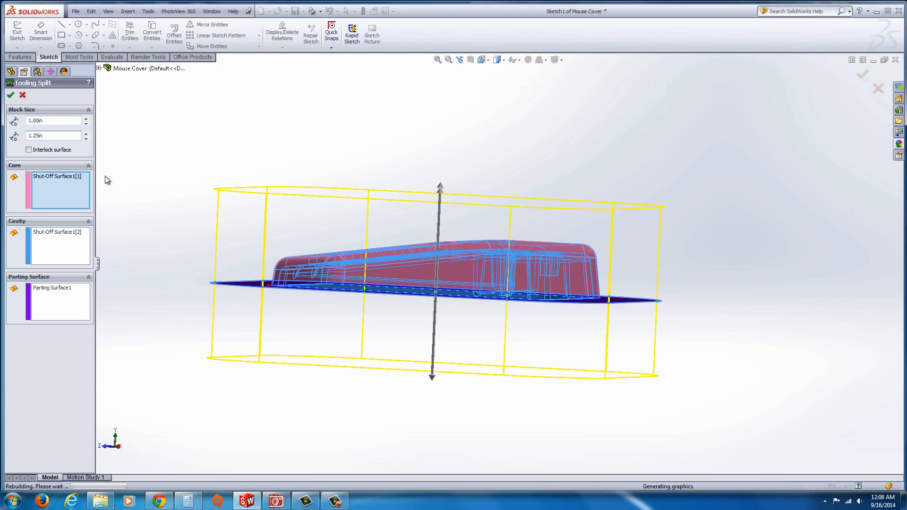
Step: Accept Tooling Split1 with 1.00in and 1.25in block depths, creating core and cavity bodies
click(11, 94)
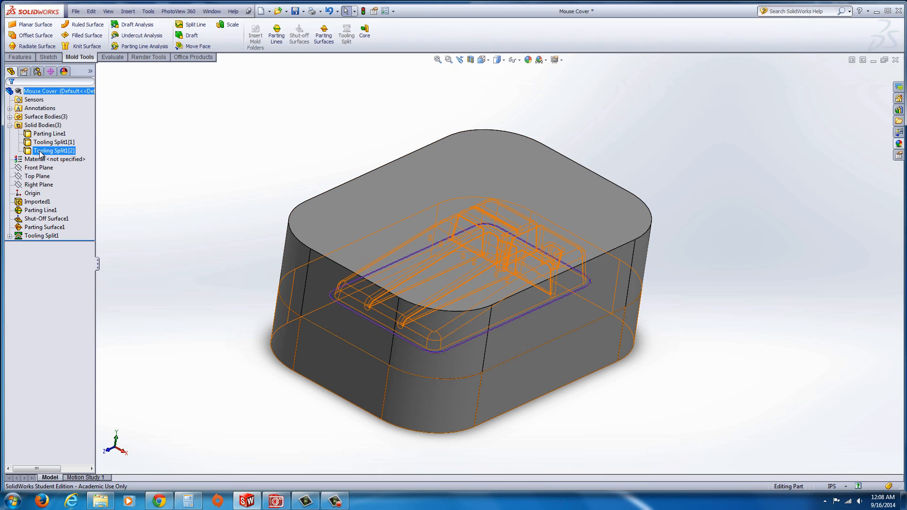
Step: Isolate the lower core block Tooling Split1[2], then isolate the upper cavity block Tooling Split1[1]
right_click(53, 150)
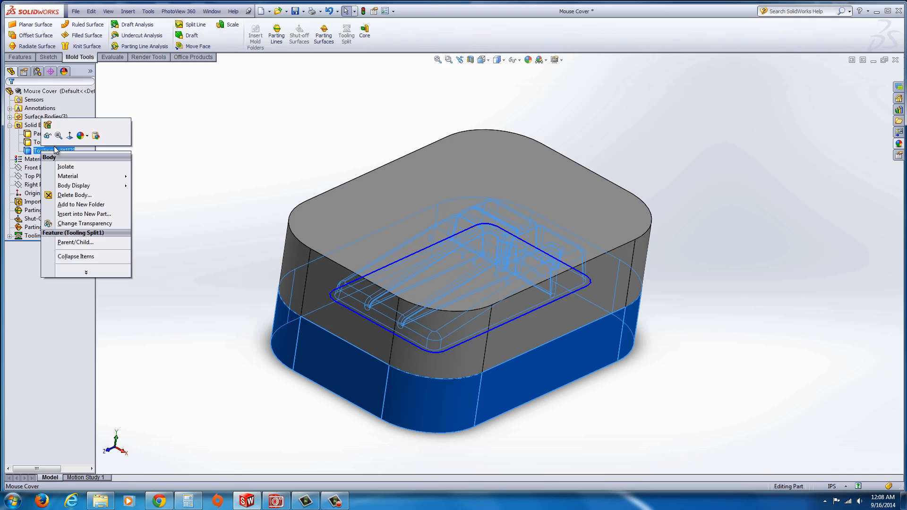
click(65, 166)
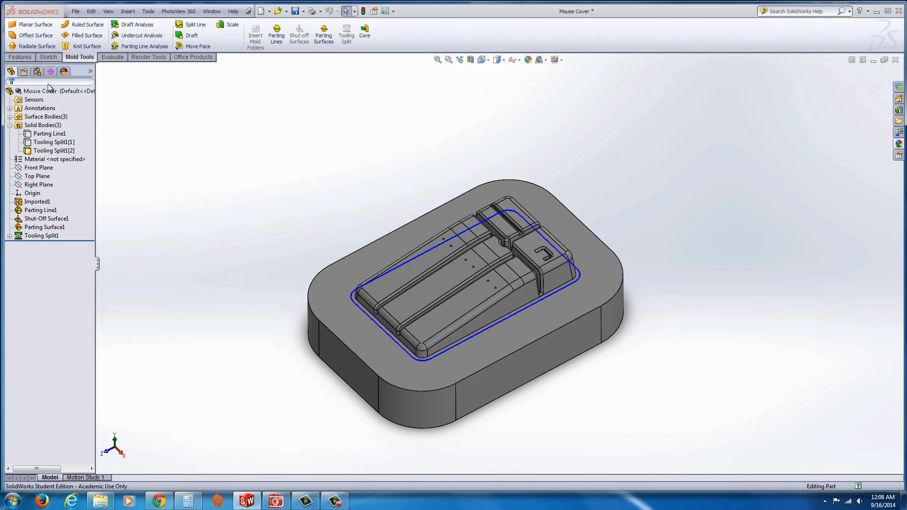
right_click(52, 142)
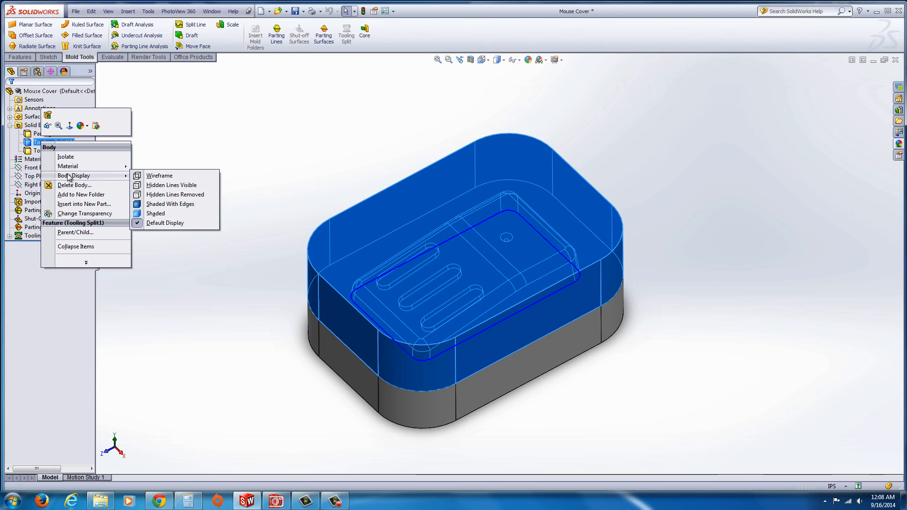
click(66, 157)
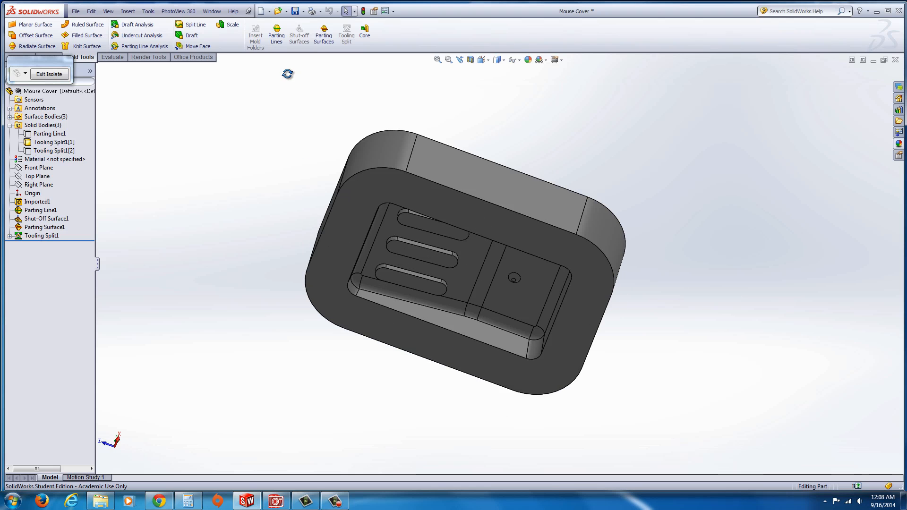